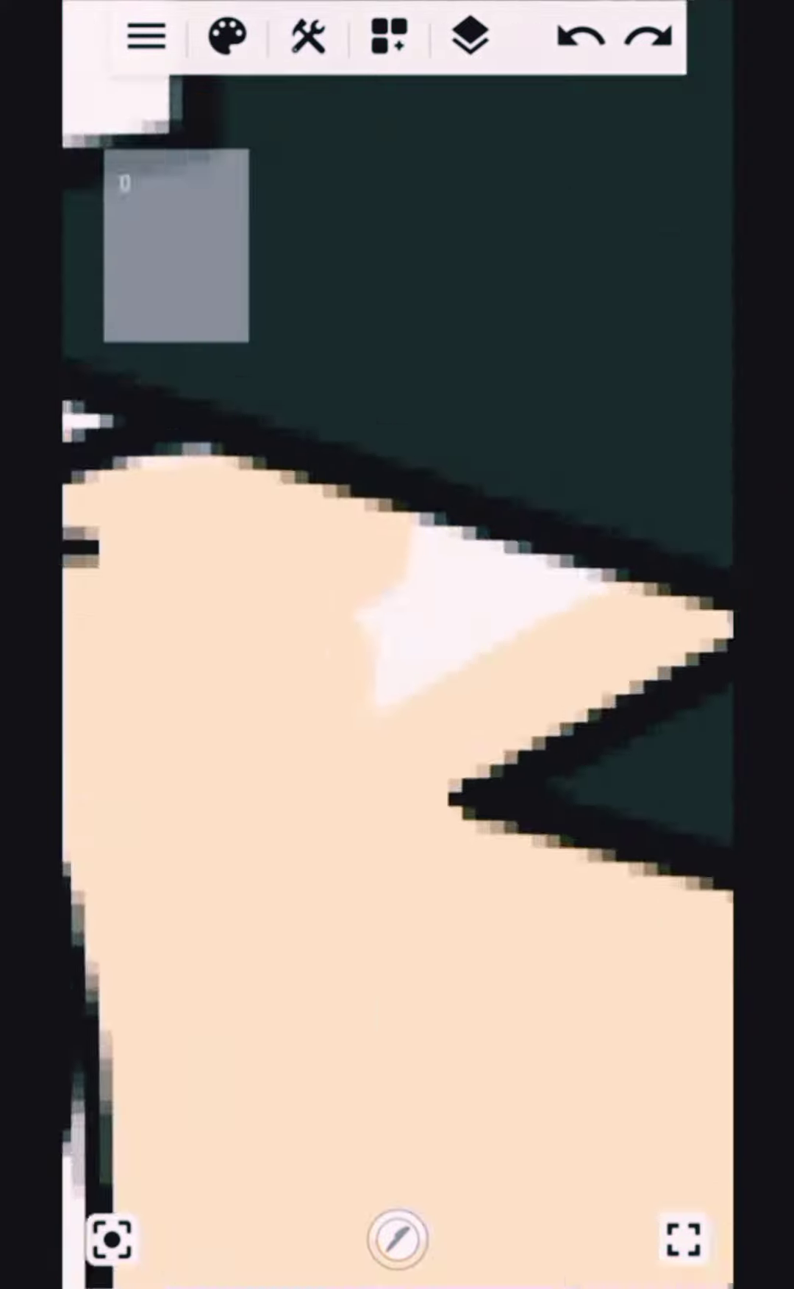
# - Bring up the Select Pen panel with a grey-blue colour chosen for the next strokes
pyautogui.click(307, 37)
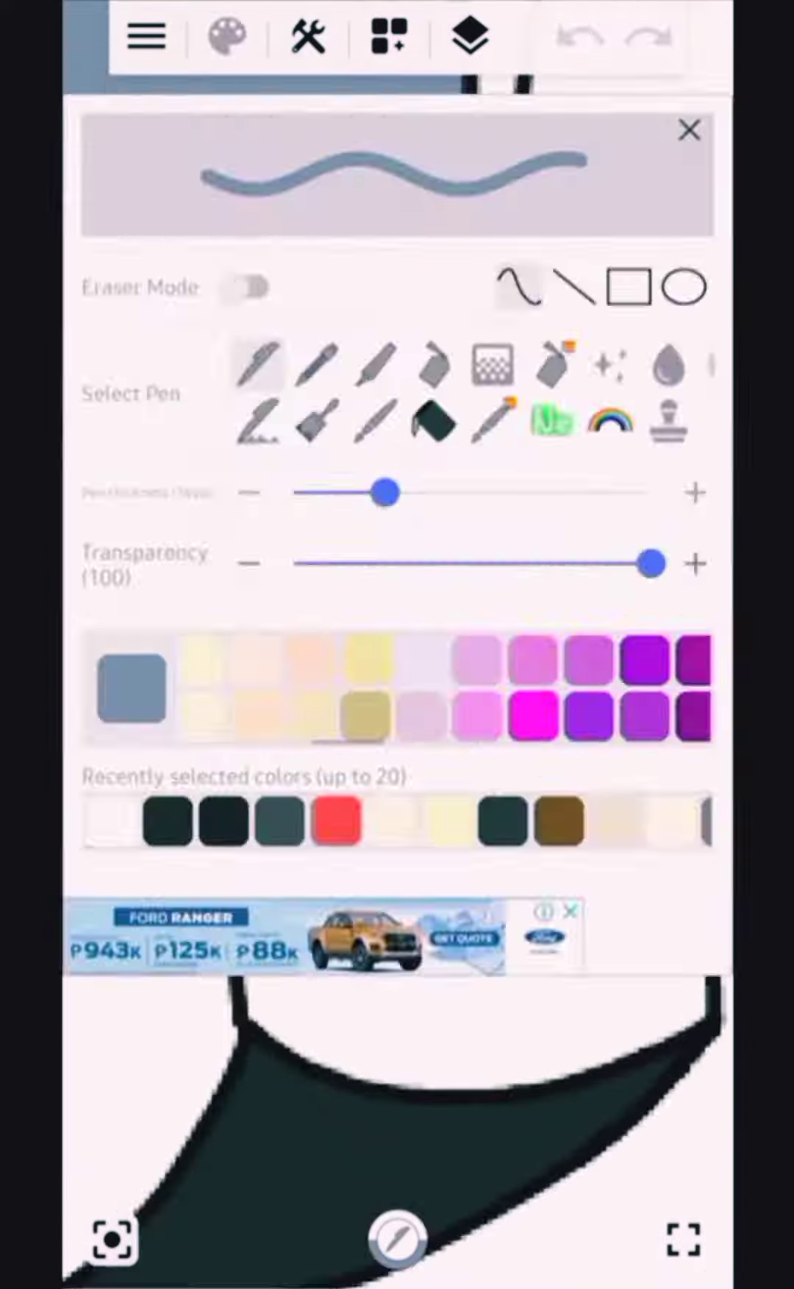
# - Switch to a tan pen for shading the white shapes, then fill above the collar with cyan
pyautogui.click(689, 130)
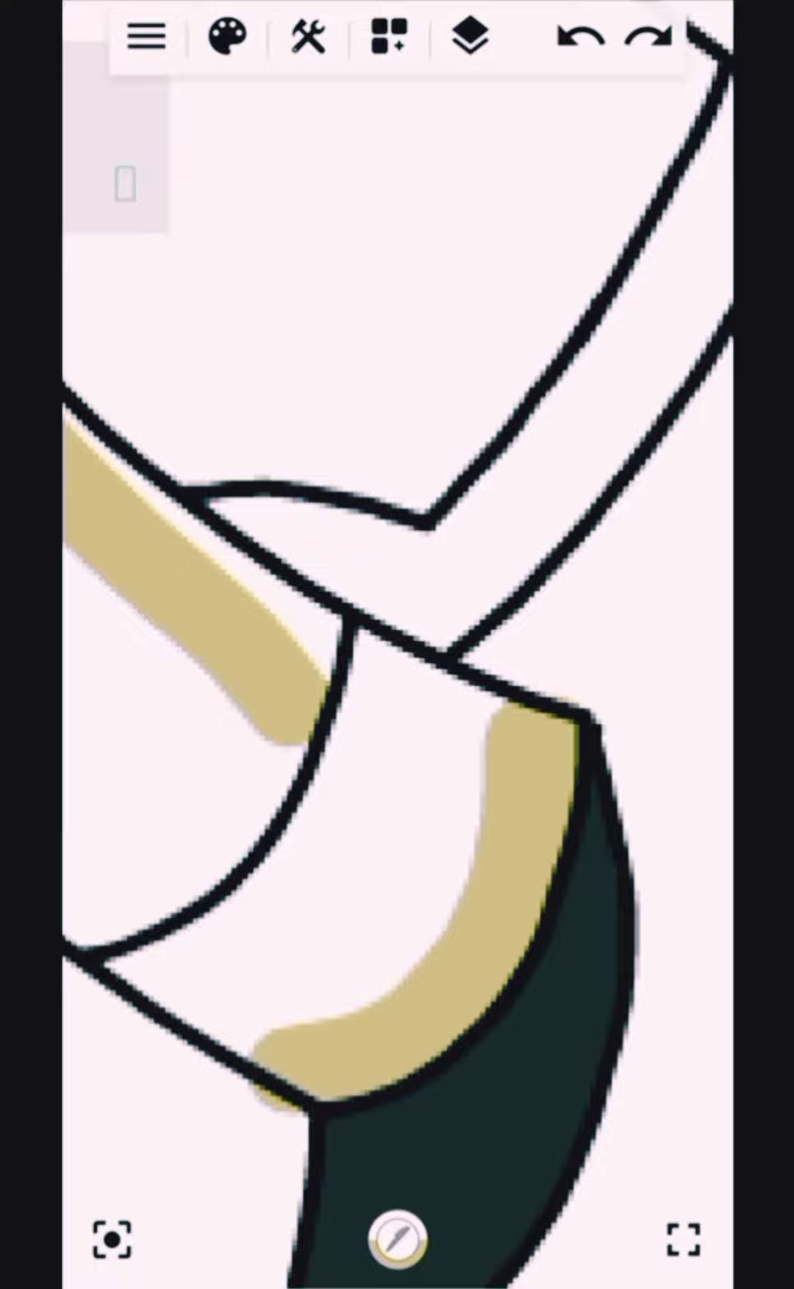
pyautogui.click(306, 36)
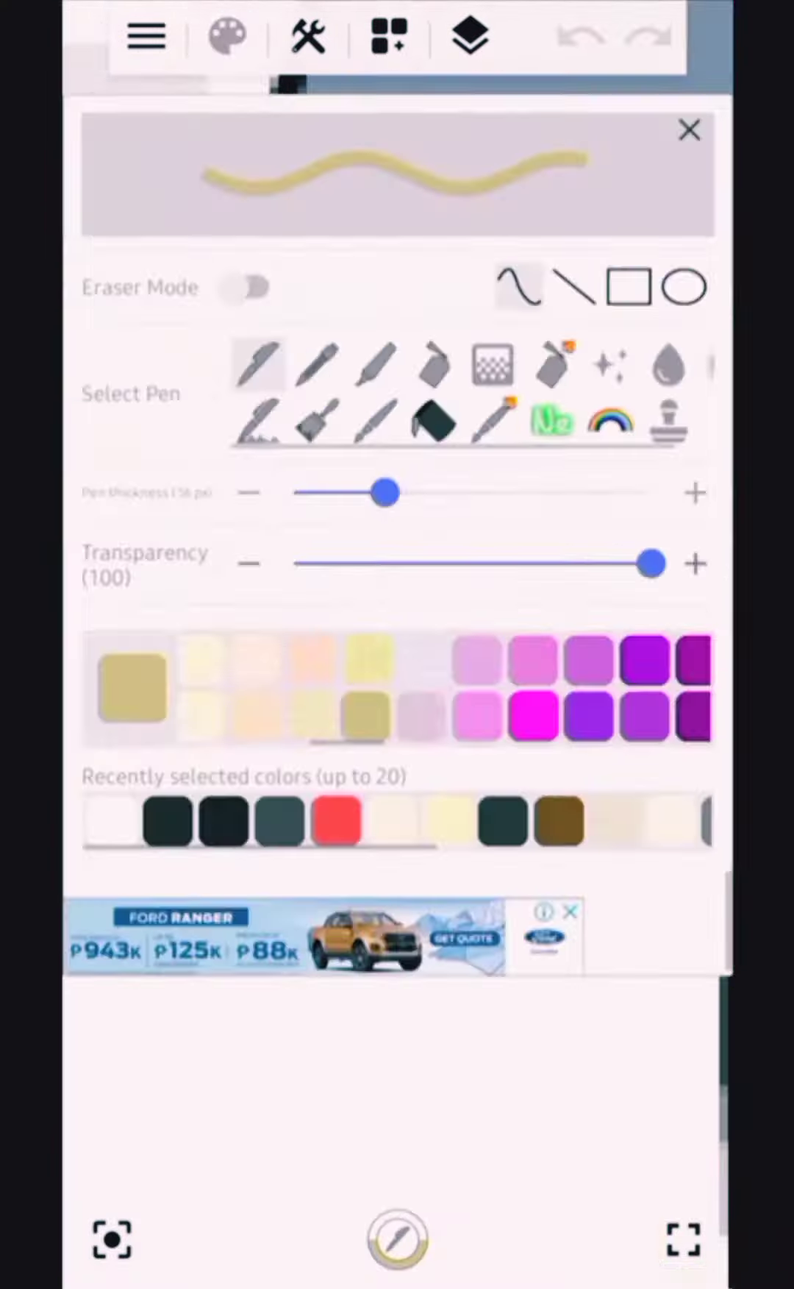
pyautogui.click(689, 129)
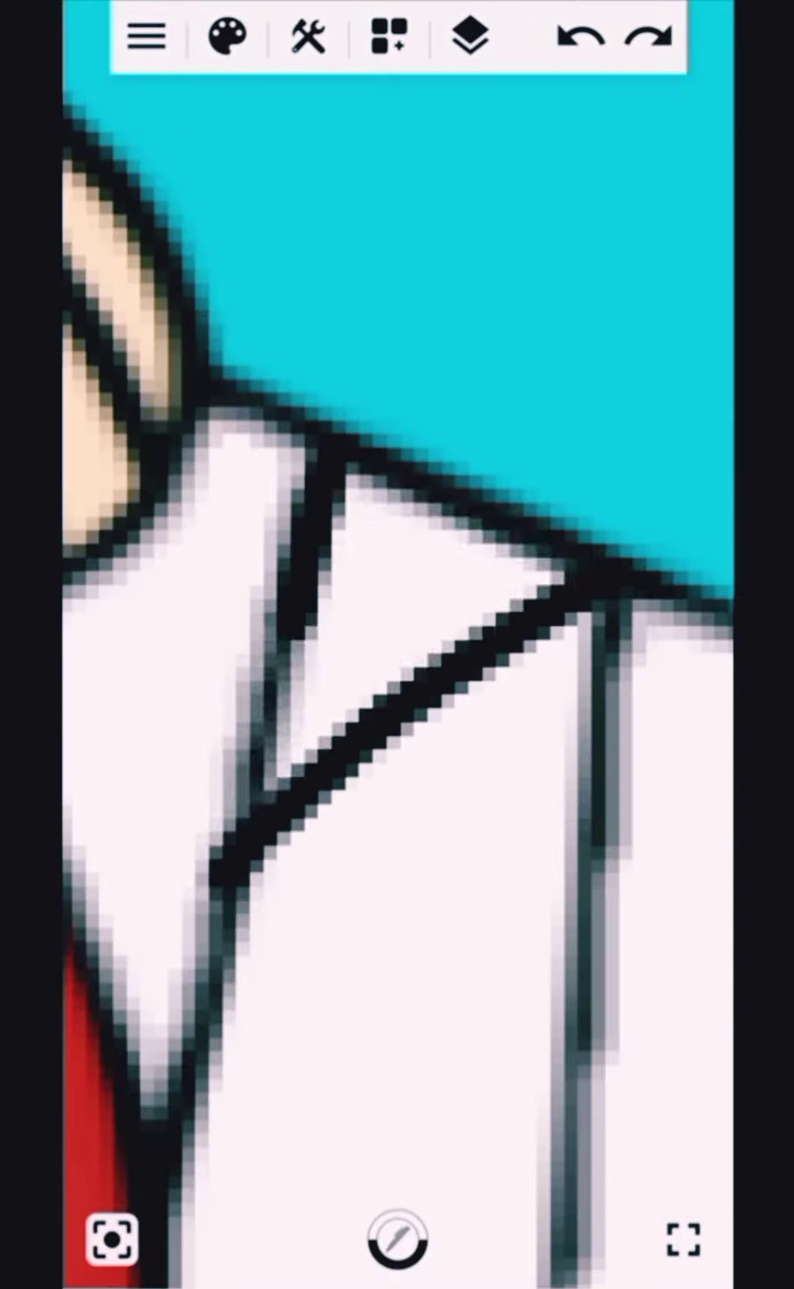
# - Pick the Neon pen and paint a soft blue glow along the red clothing edge
pyautogui.click(307, 39)
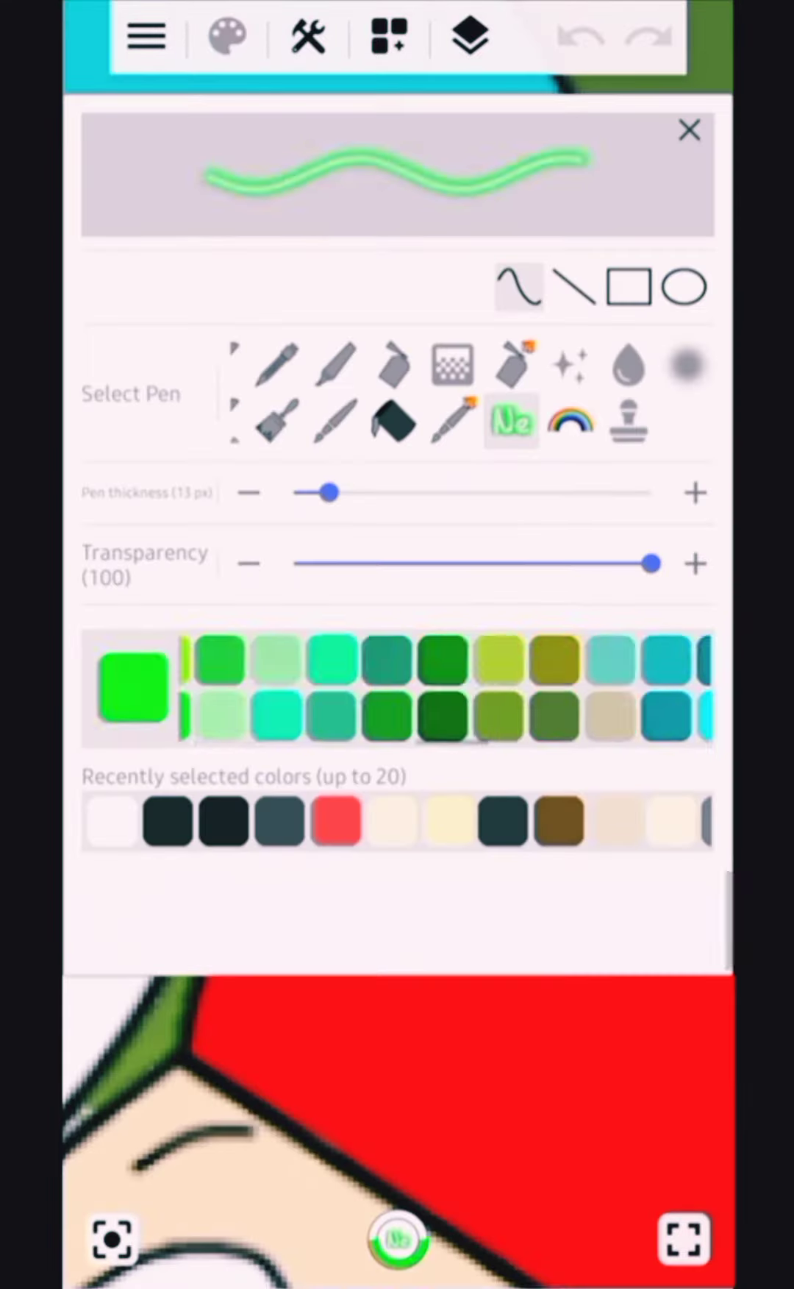
pyautogui.click(689, 129)
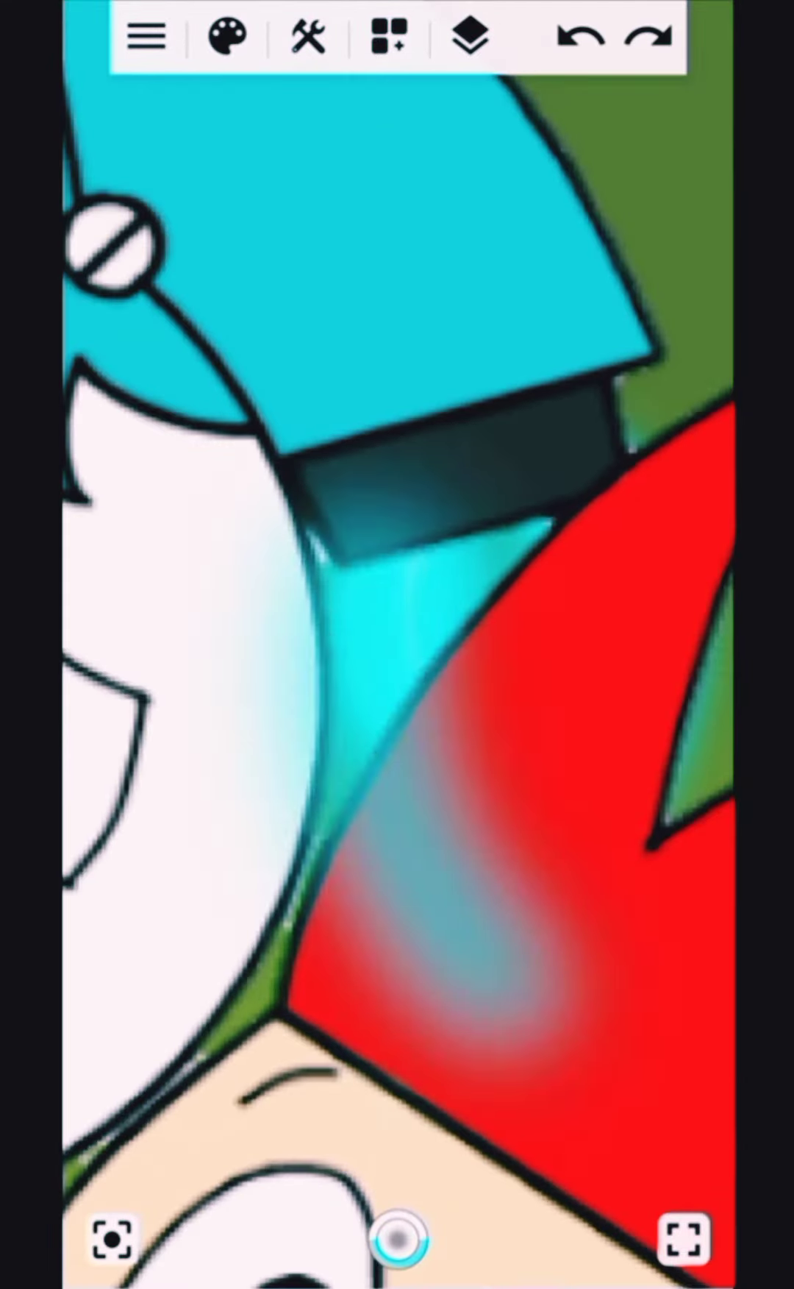